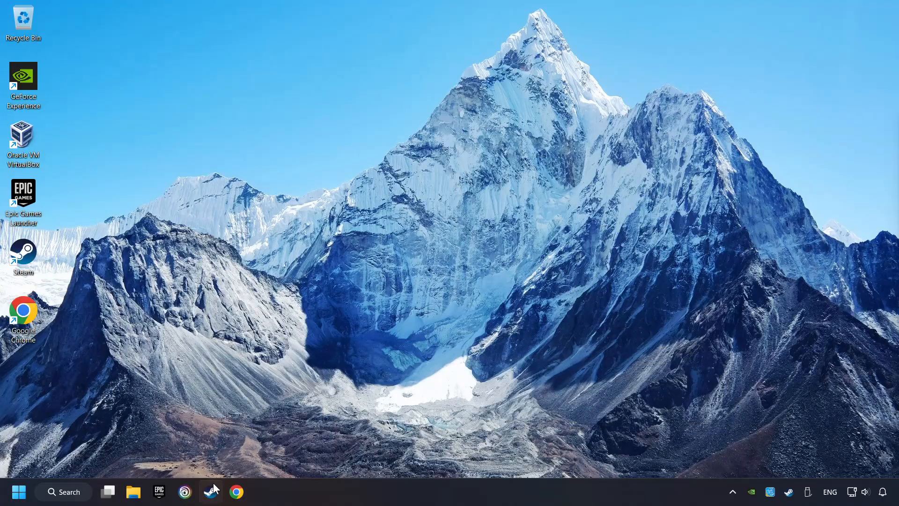
Bring up Steam from the taskbar and show its main client menu.
{"action": "left_click", "coordinate": [212, 492]}
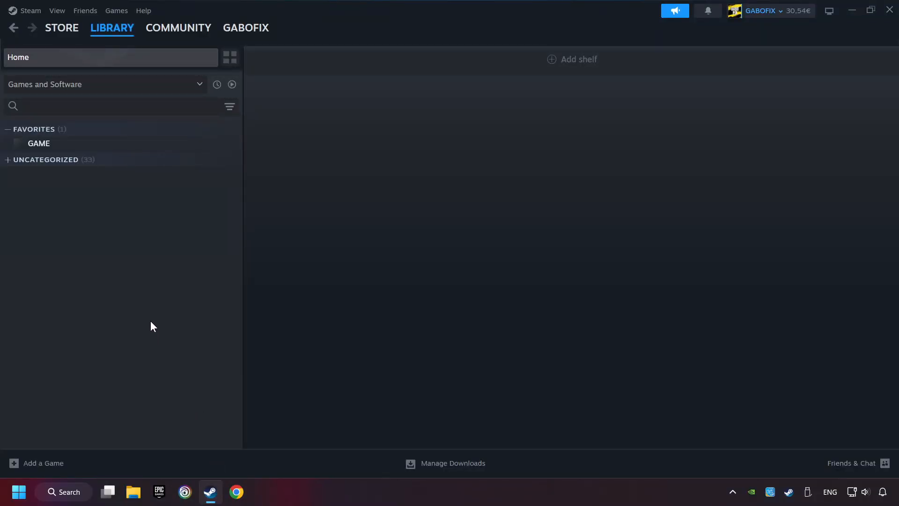
{"action": "mouse_move", "coordinate": [30, 10]}
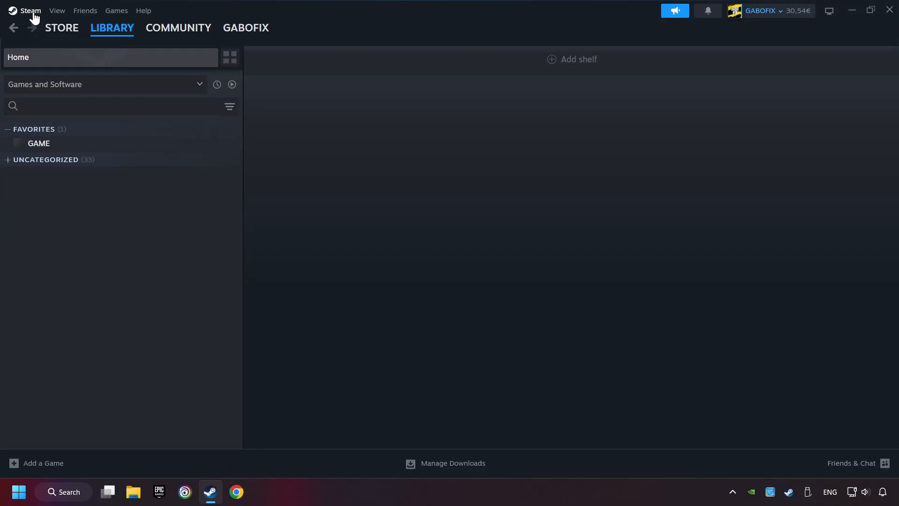
{"action": "left_click", "coordinate": [30, 11]}
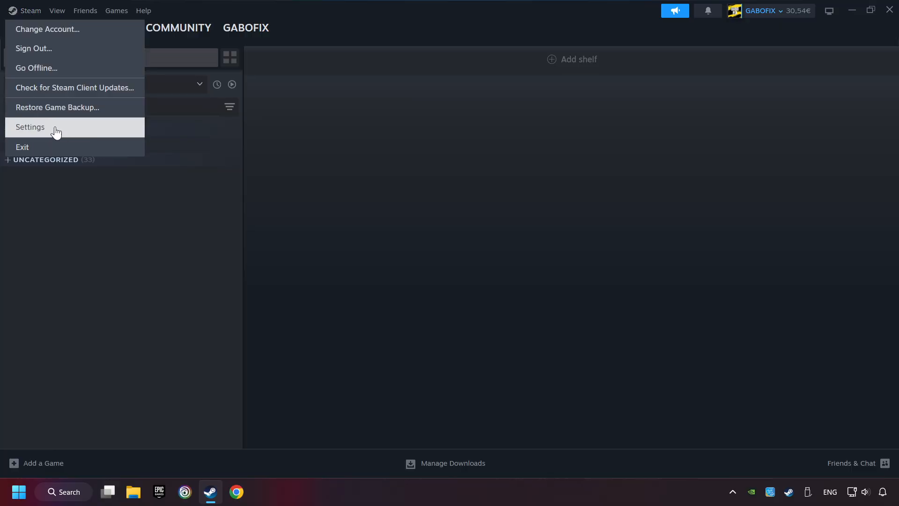
In Settings > Controller, enable Steam Input for Xbox, Switch Pro and generic controllers.
{"action": "left_click", "coordinate": [30, 126]}
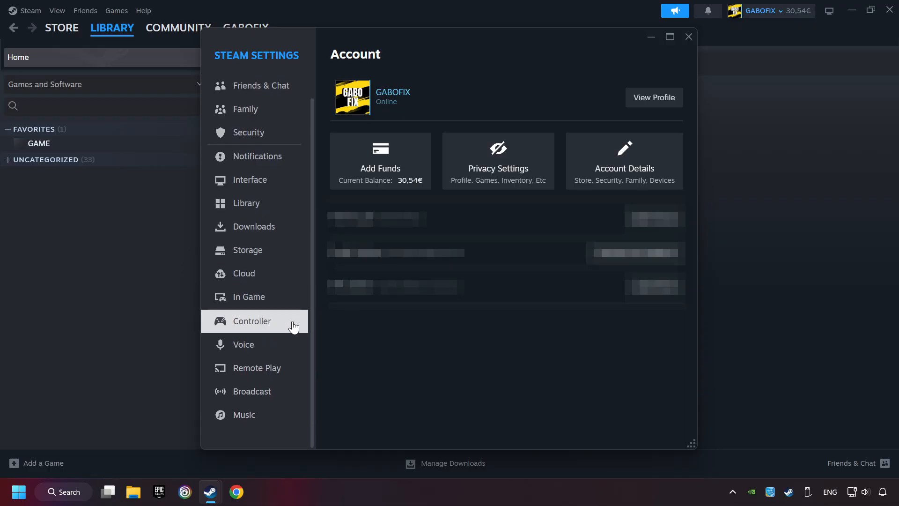
{"action": "left_click", "coordinate": [251, 321]}
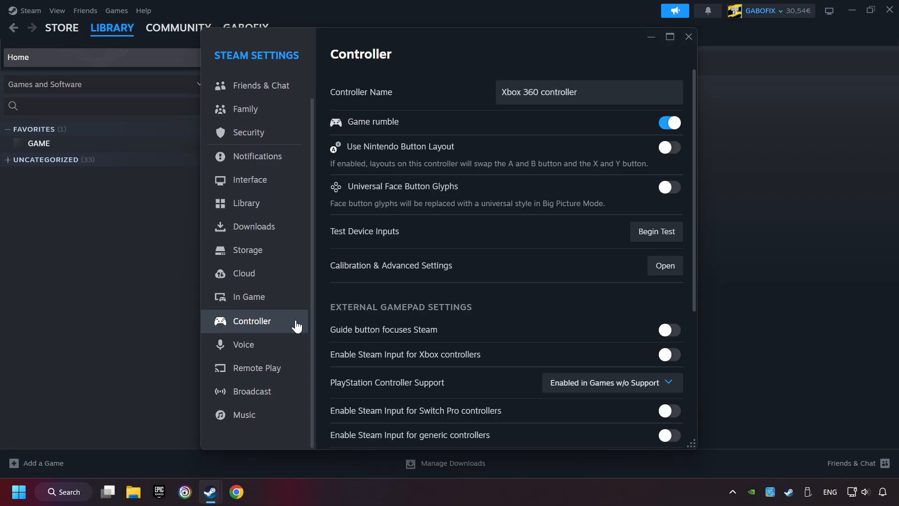
{"action": "scroll", "scroll_direction": "down", "scroll_amount": 3}
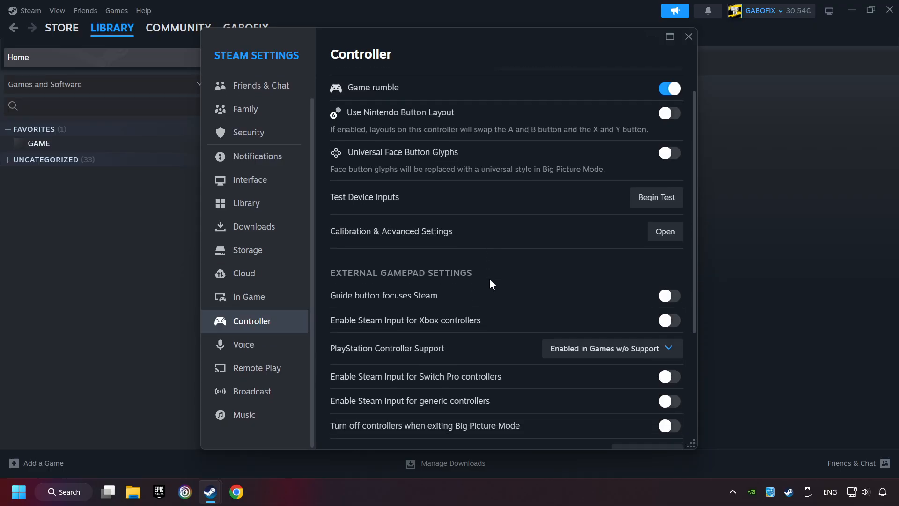
{"action": "scroll", "scroll_direction": "down", "scroll_amount": 3}
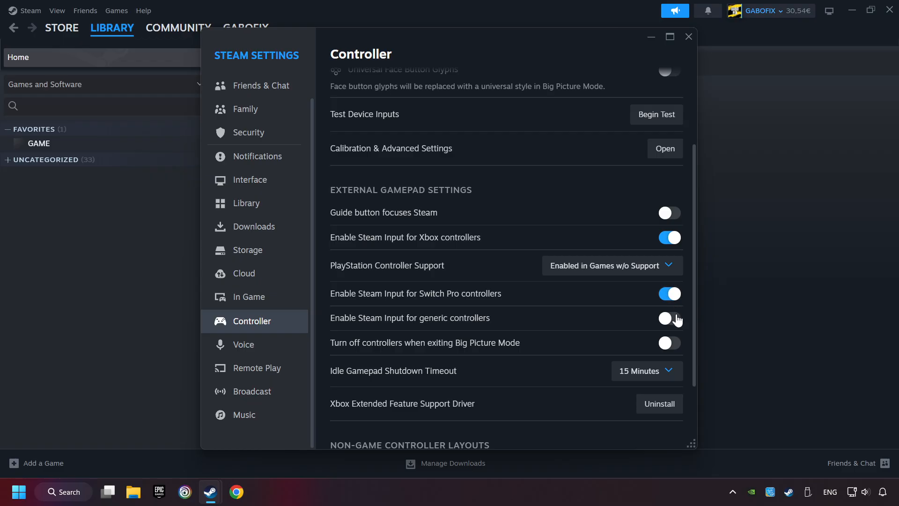
{"action": "left_click", "coordinate": [669, 318]}
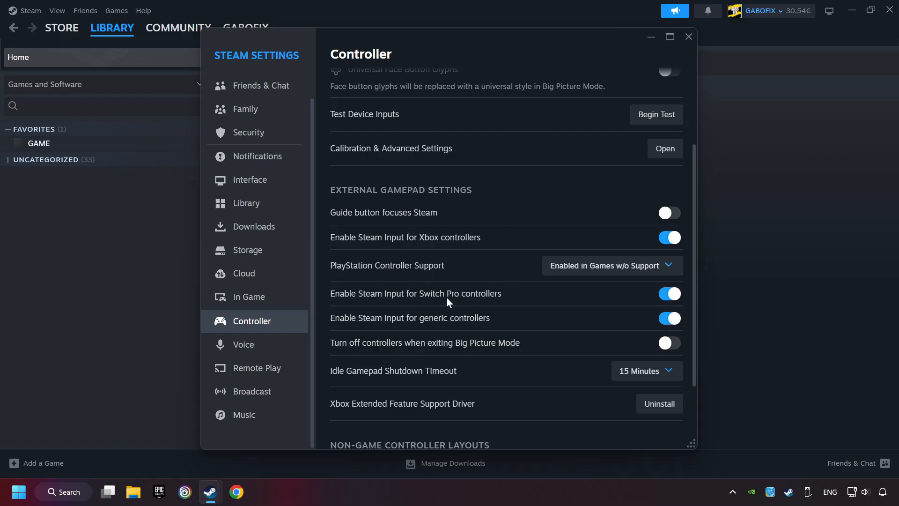
{"action": "mouse_move", "coordinate": [478, 245]}
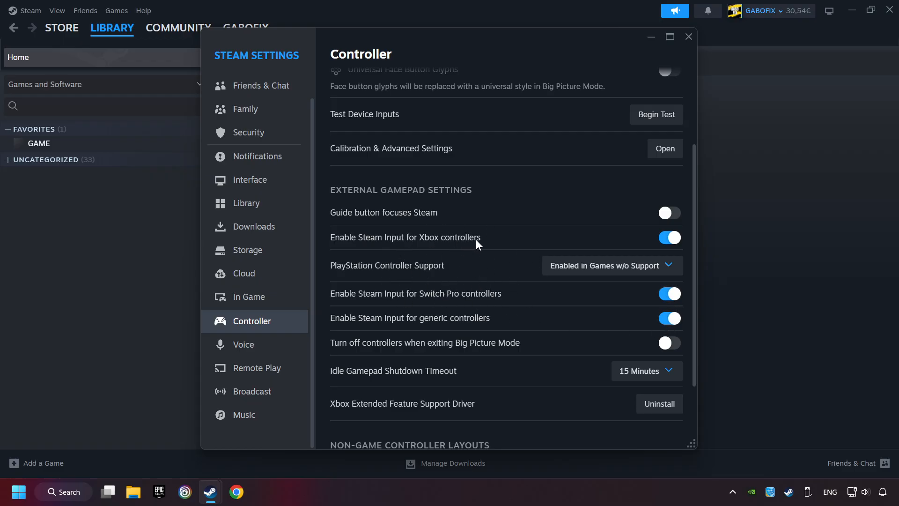
{"action": "mouse_move", "coordinate": [688, 37]}
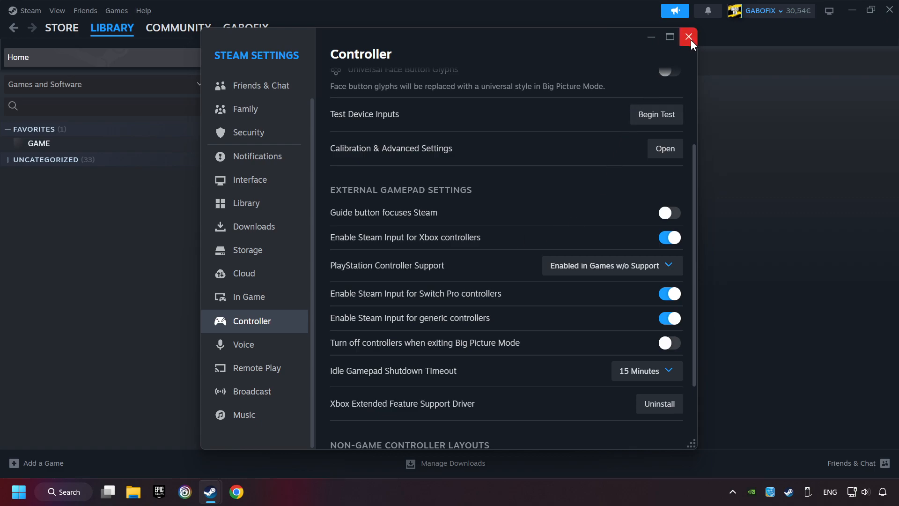
Close Settings, then show and dismiss the Add a Non-Steam Game picker.
{"action": "left_click", "coordinate": [689, 36]}
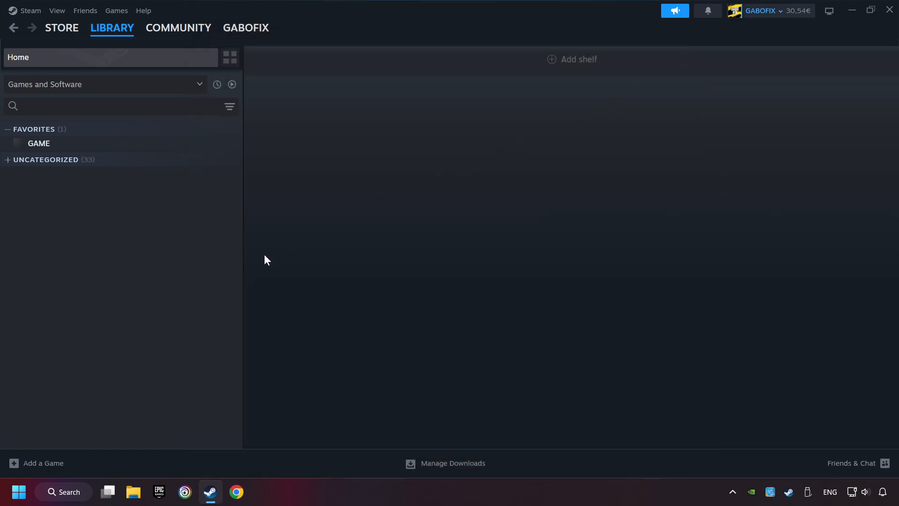
{"action": "mouse_move", "coordinate": [32, 467]}
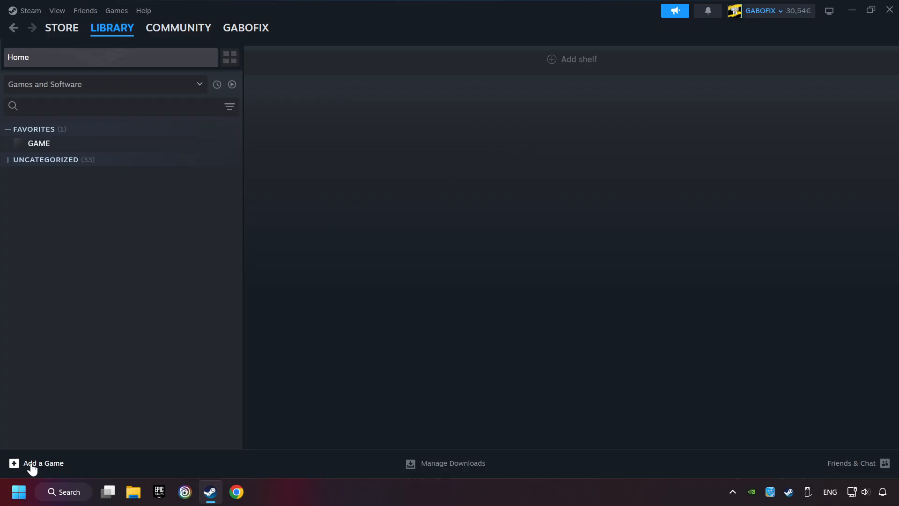
{"action": "mouse_move", "coordinate": [45, 469]}
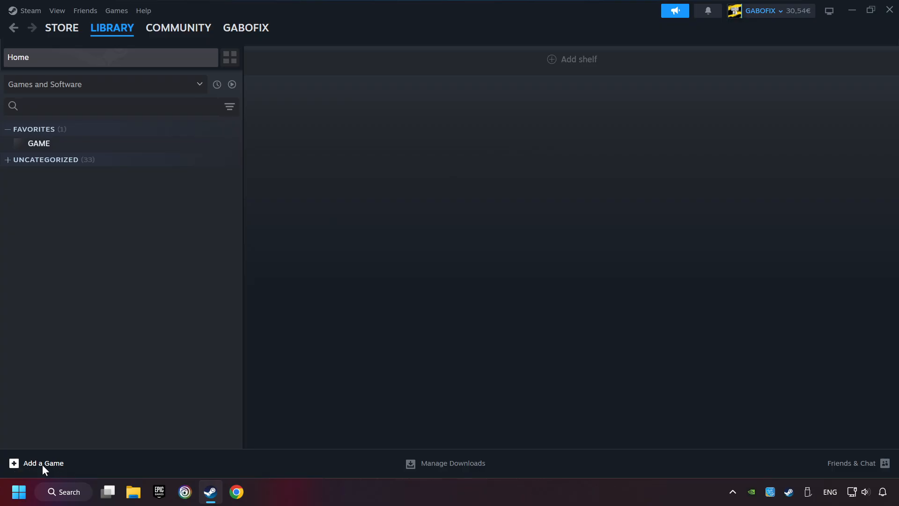
{"action": "left_click", "coordinate": [40, 462]}
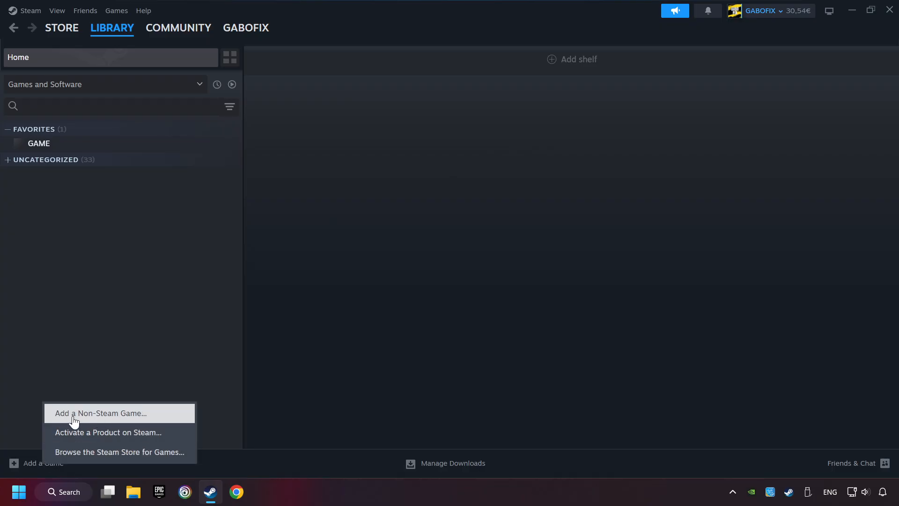
{"action": "left_click", "coordinate": [101, 413]}
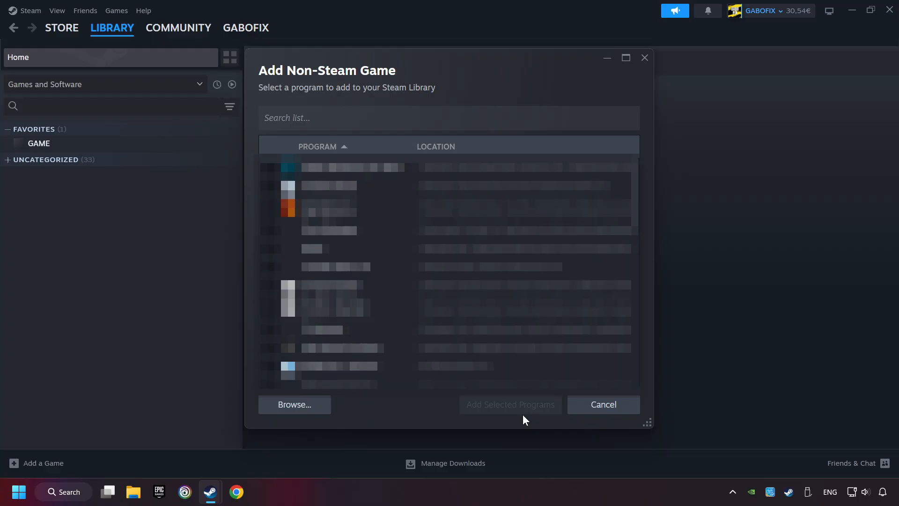
{"action": "left_click", "coordinate": [602, 405]}
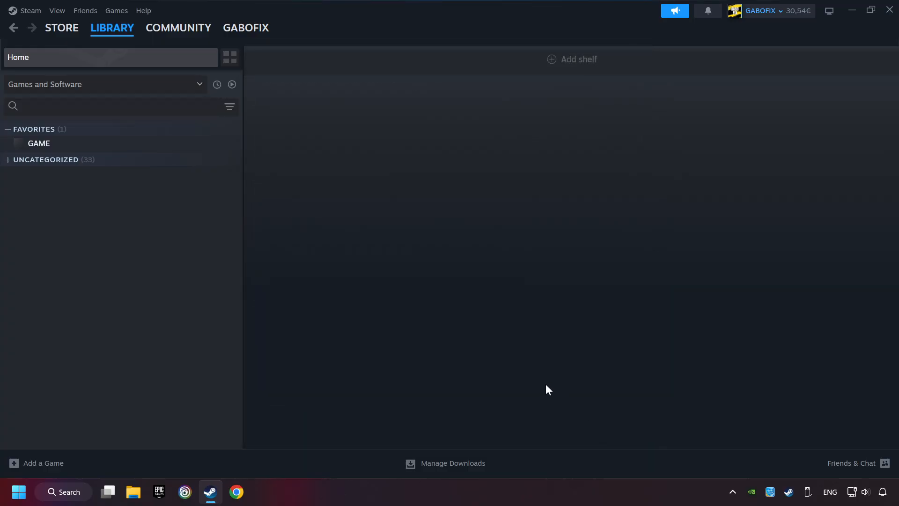
{"action": "mouse_move", "coordinate": [425, 351]}
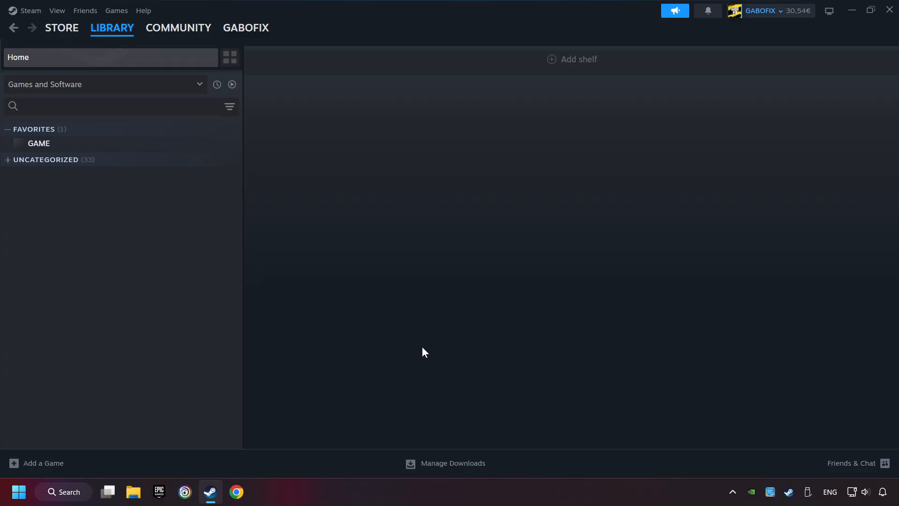
Go to the Library and select GAME under Favorites.
{"action": "left_click", "coordinate": [111, 28]}
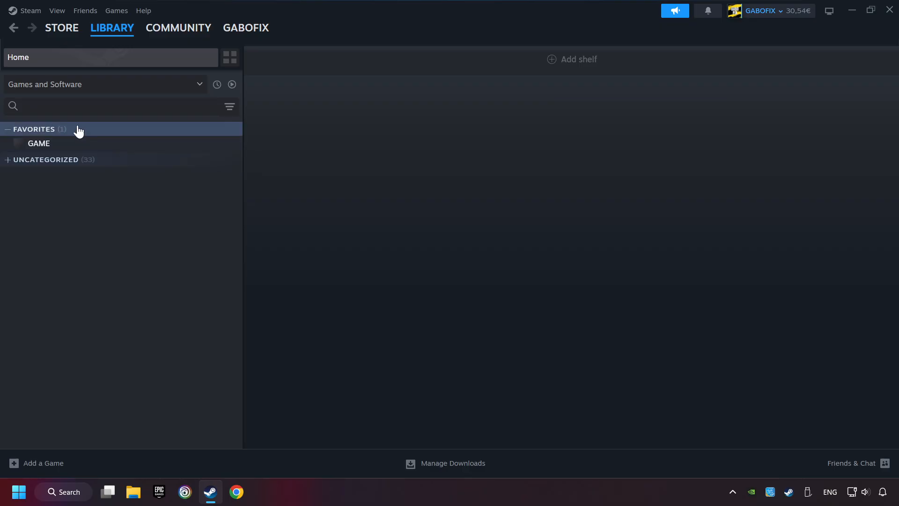
{"action": "mouse_move", "coordinate": [84, 148]}
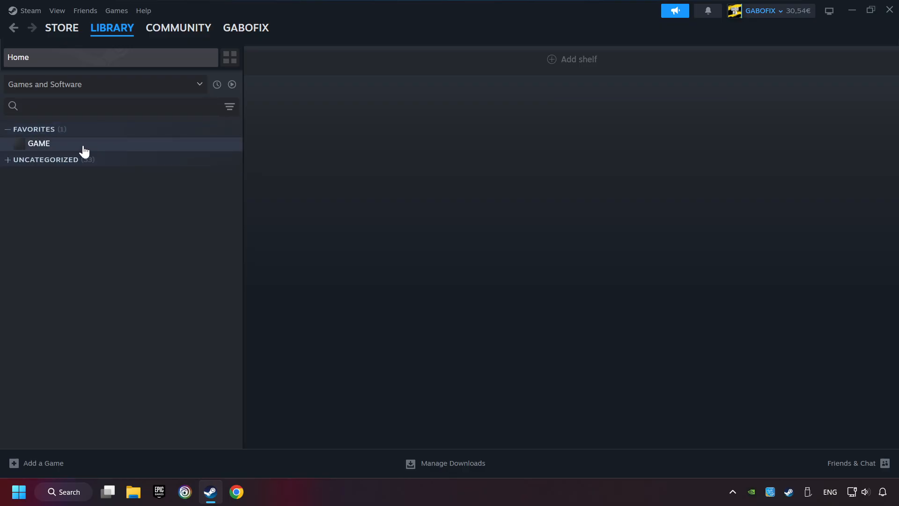
{"action": "left_click", "coordinate": [38, 144]}
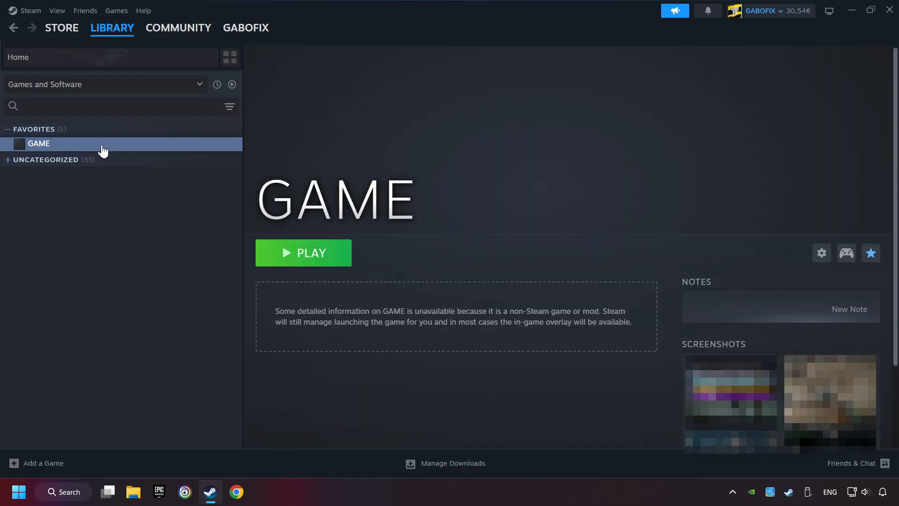
{"action": "mouse_move", "coordinate": [160, 175]}
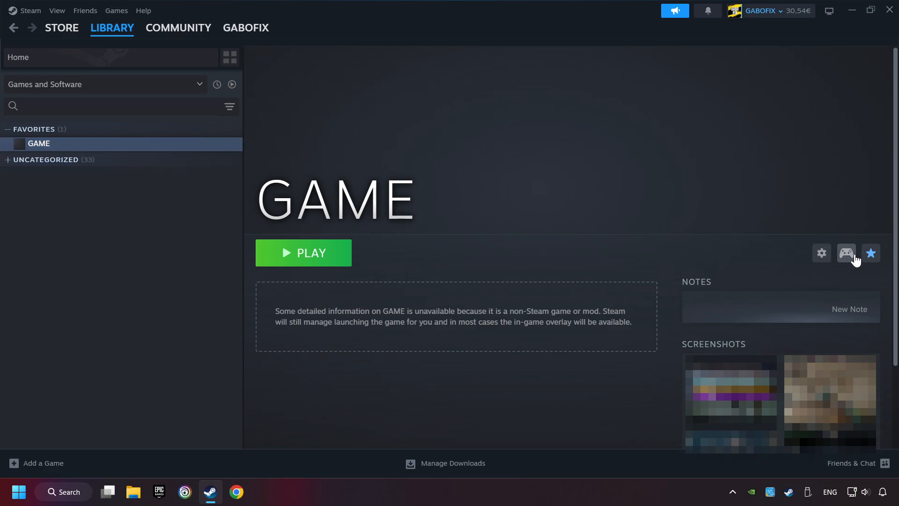
{"action": "mouse_move", "coordinate": [847, 264]}
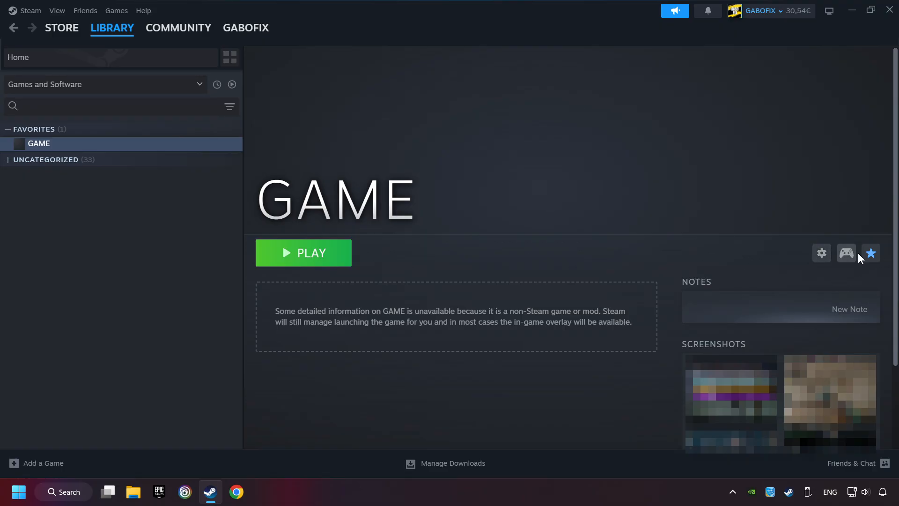
{"action": "mouse_move", "coordinate": [843, 291]}
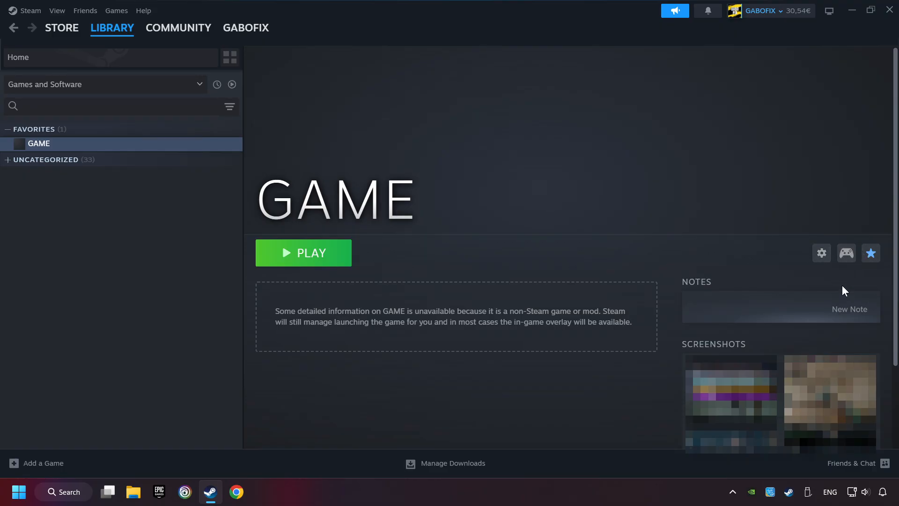
{"action": "mouse_move", "coordinate": [846, 253]}
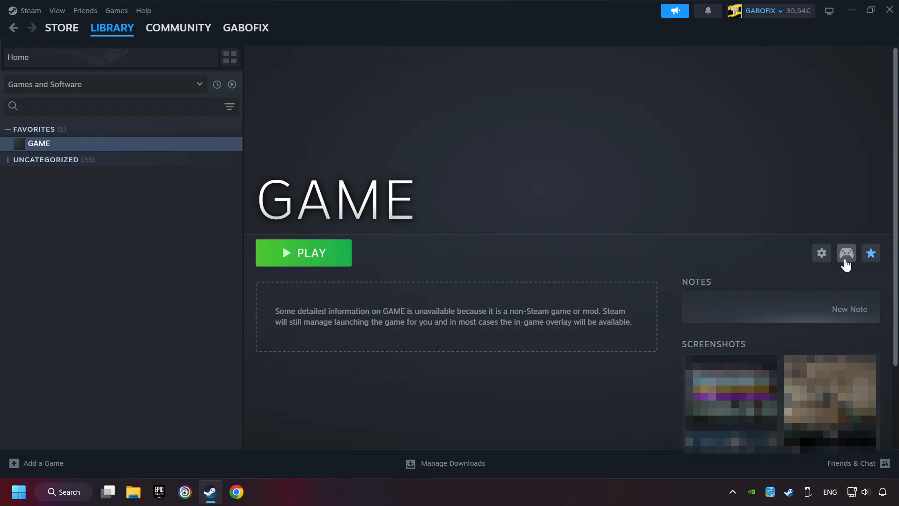
From GAME's controller settings, browse layout templates via the Current Button Layout entry.
{"action": "left_click", "coordinate": [846, 253]}
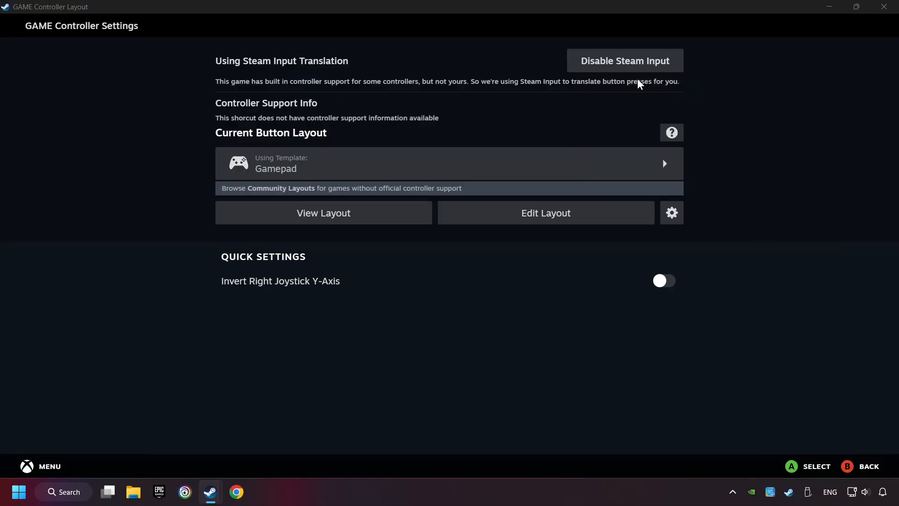
{"action": "mouse_move", "coordinate": [614, 102]}
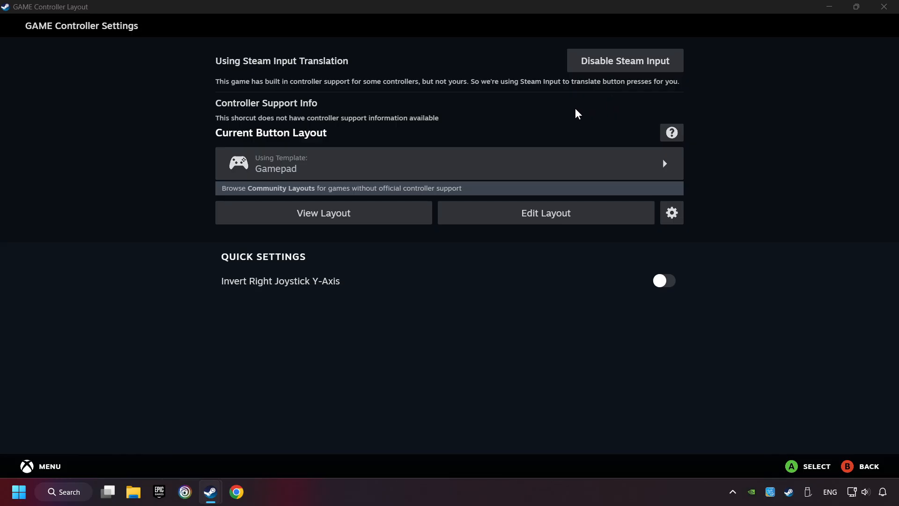
{"action": "mouse_move", "coordinate": [290, 172]}
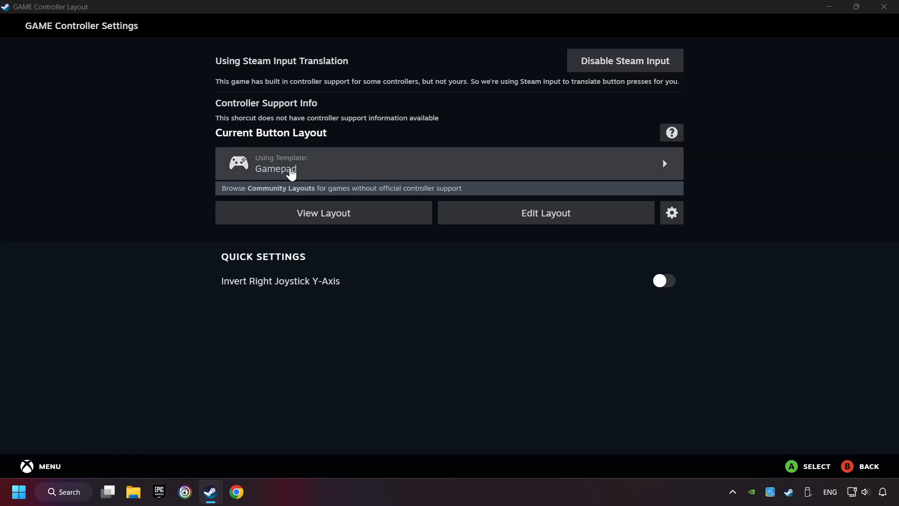
{"action": "left_click", "coordinate": [448, 163]}
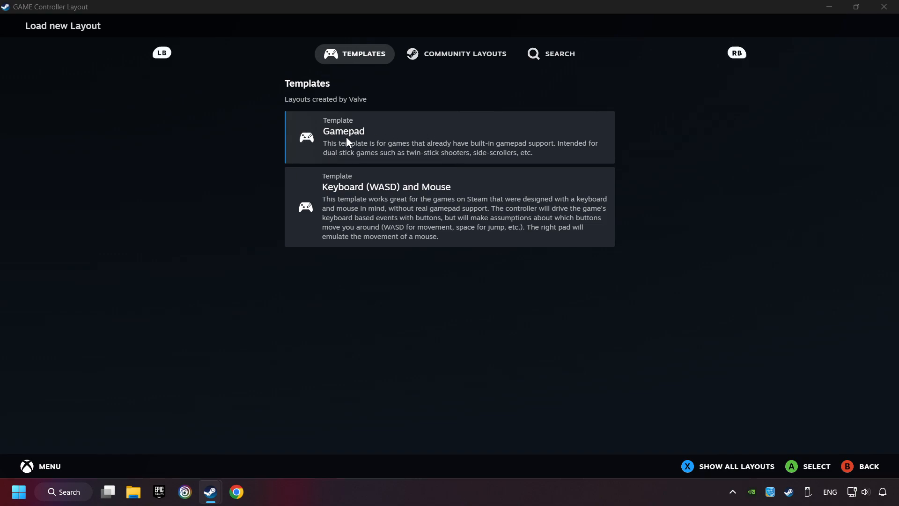
Choose the Gamepad template, review its summary and apply it to GAME.
{"action": "left_click", "coordinate": [449, 137]}
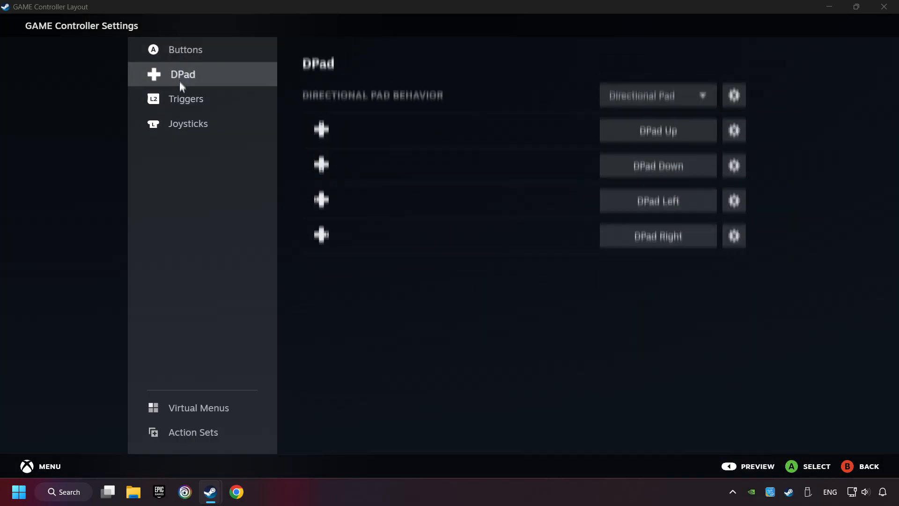
{"action": "left_click", "coordinate": [189, 50]}
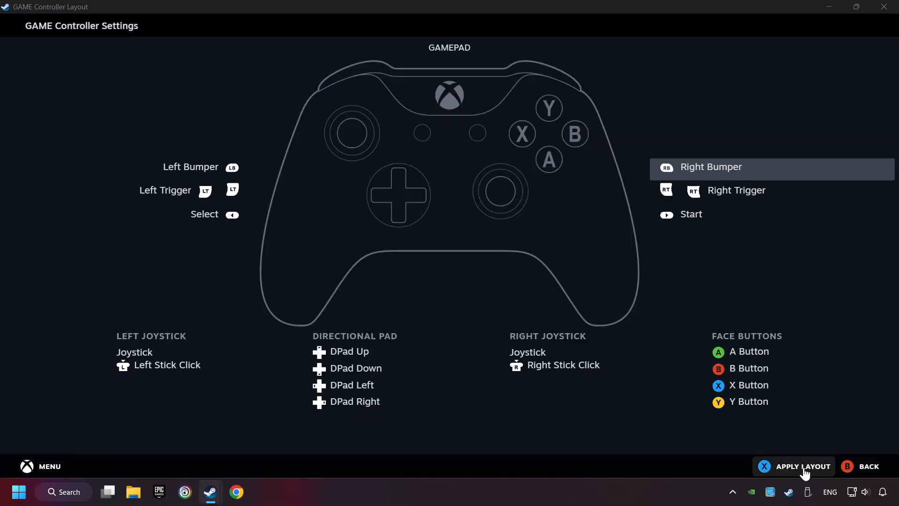
{"action": "left_click", "coordinate": [803, 465]}
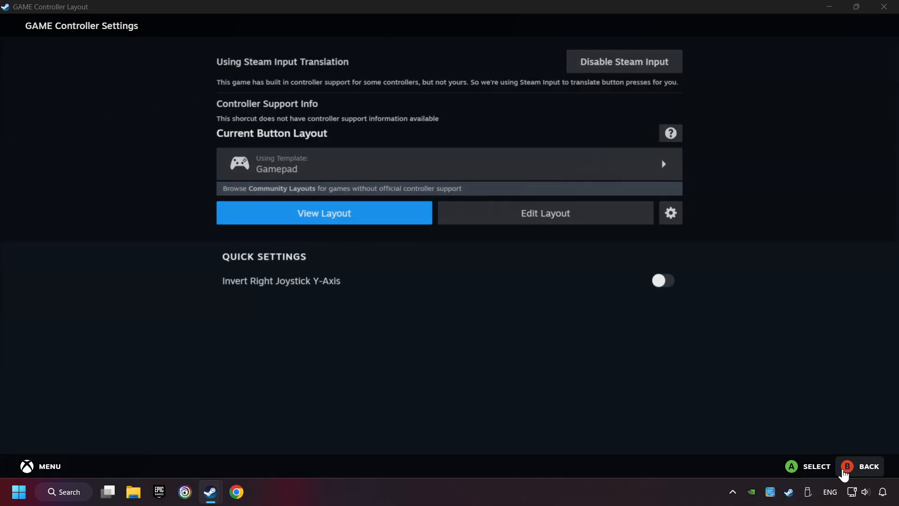
Return to the library and launch GAME with Play.
{"action": "left_click", "coordinate": [860, 466]}
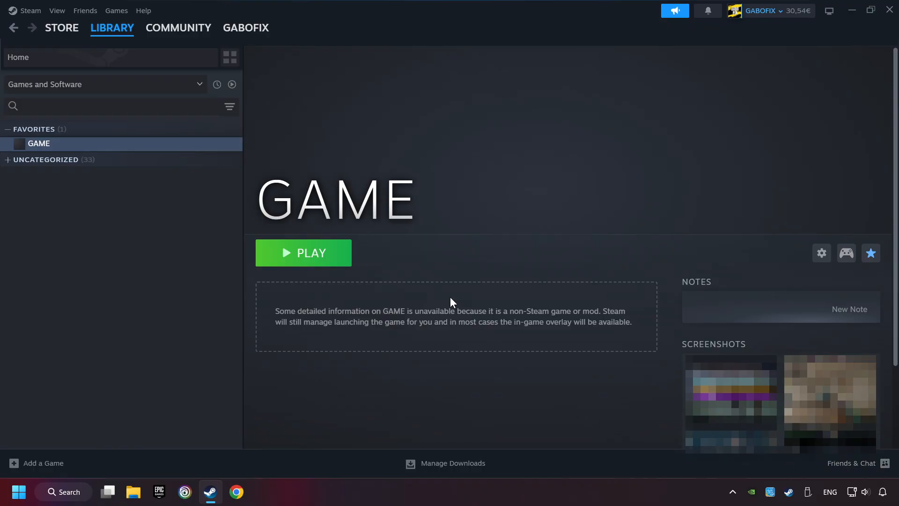
{"action": "left_click", "coordinate": [303, 253]}
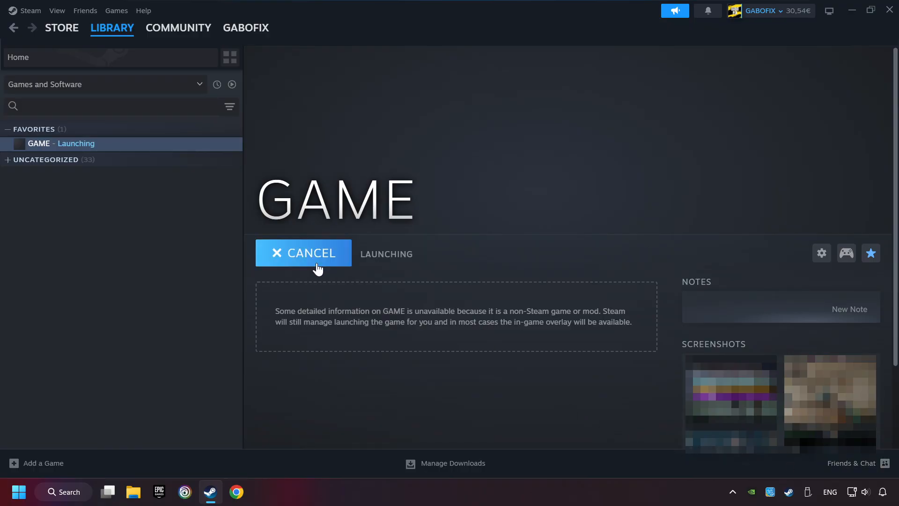